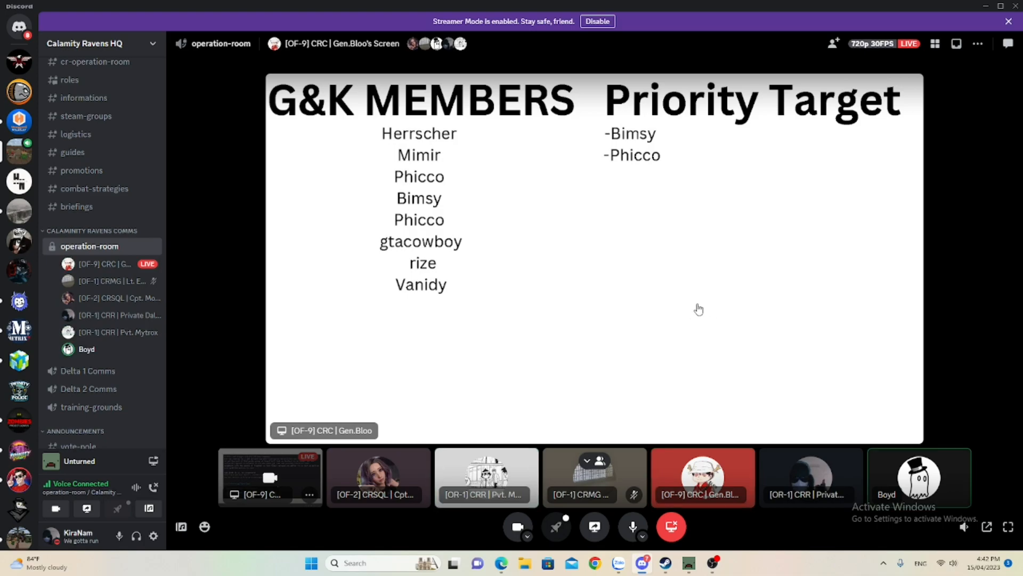
Briefly stop watching the briefing stream, then rejoin it as the Teams slide appears
left_click(702, 476)
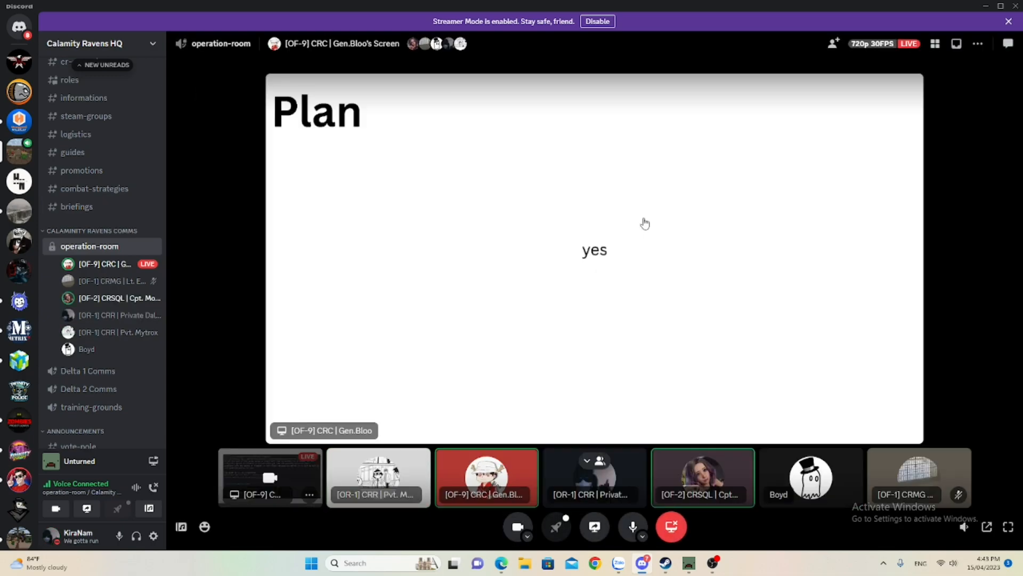
mouse_move(632, 246)
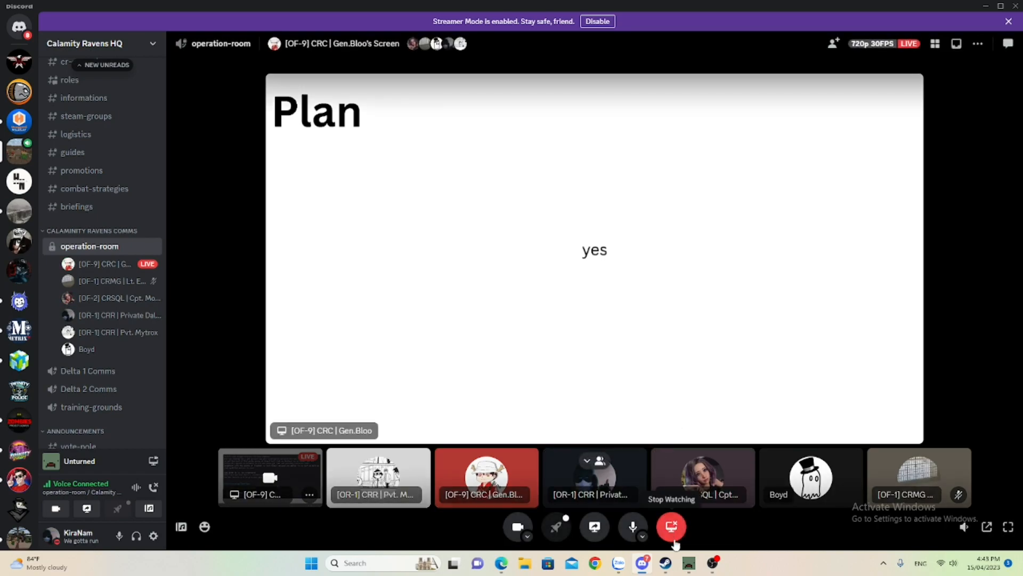
left_click(377, 478)
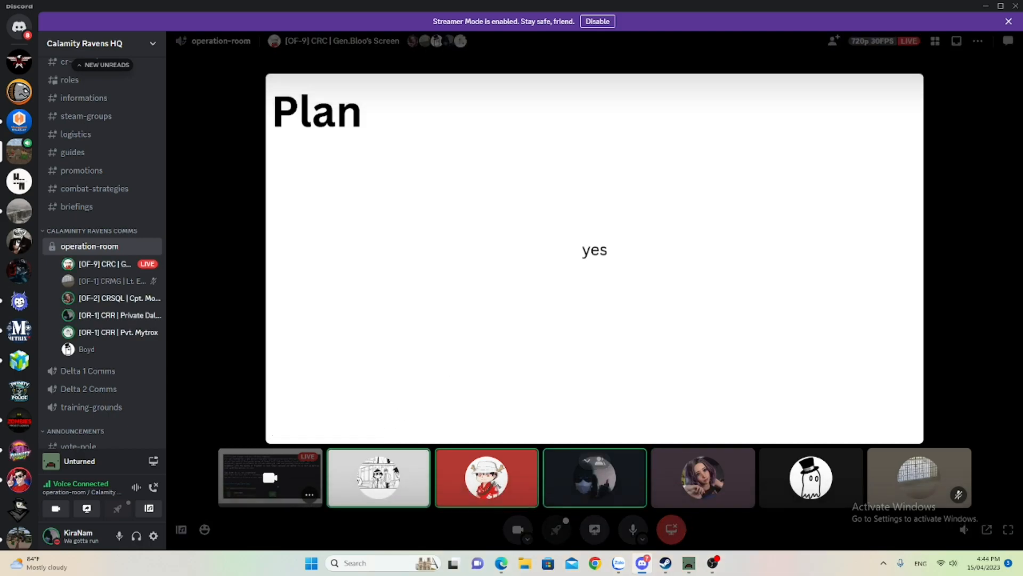
left_click(312, 563)
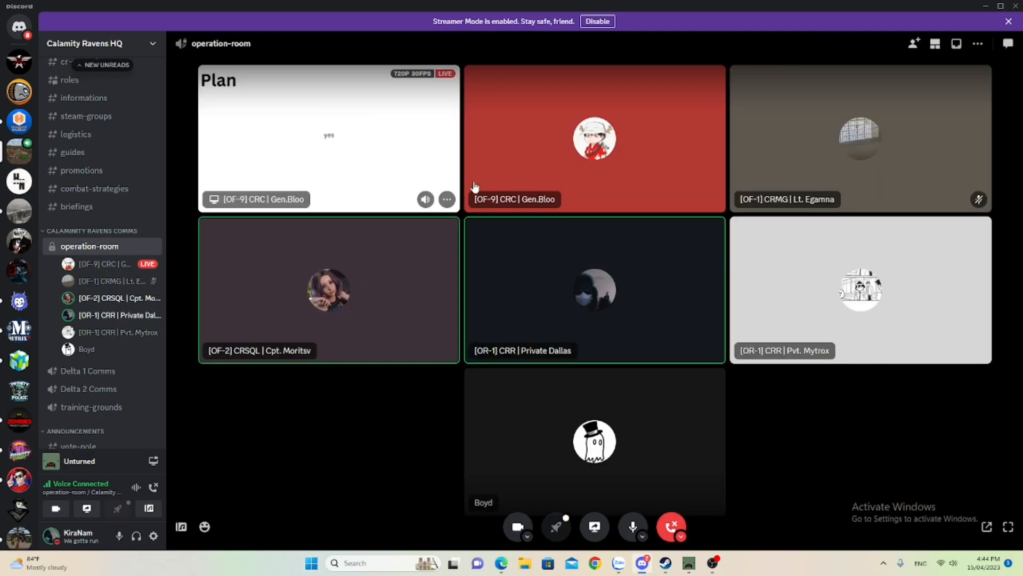
left_click(328, 137)
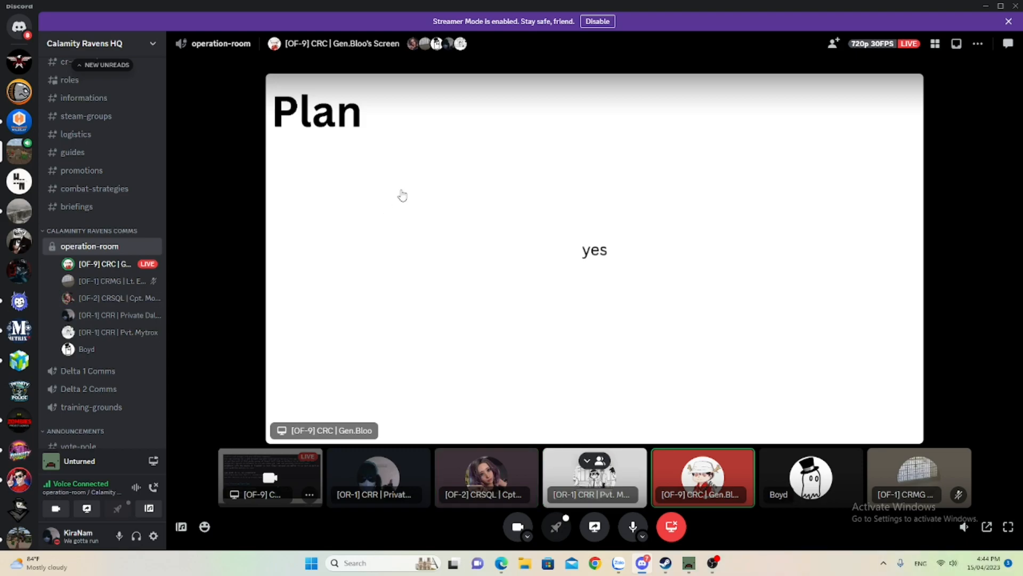
mouse_move(638, 247)
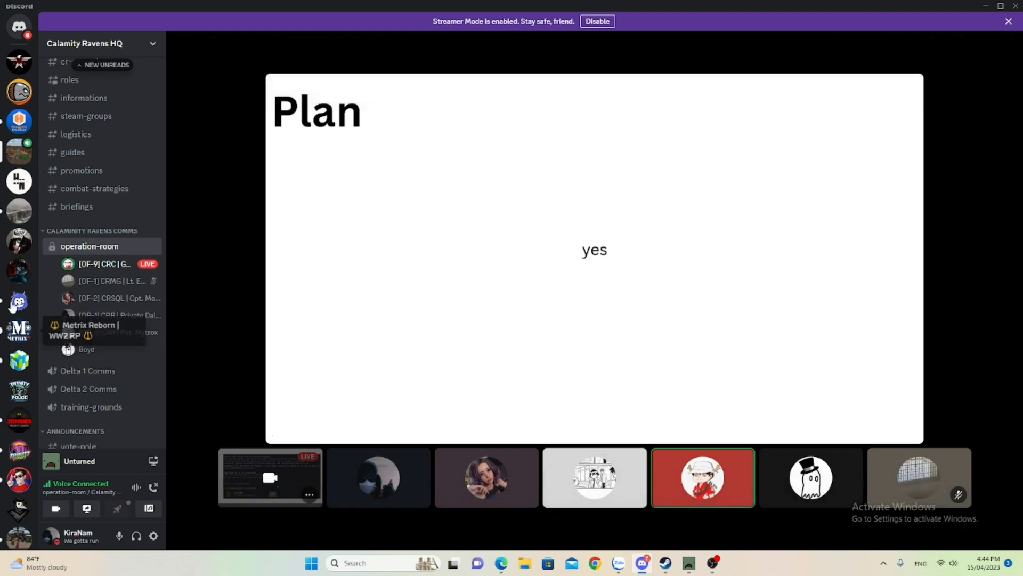
mouse_move(19, 211)
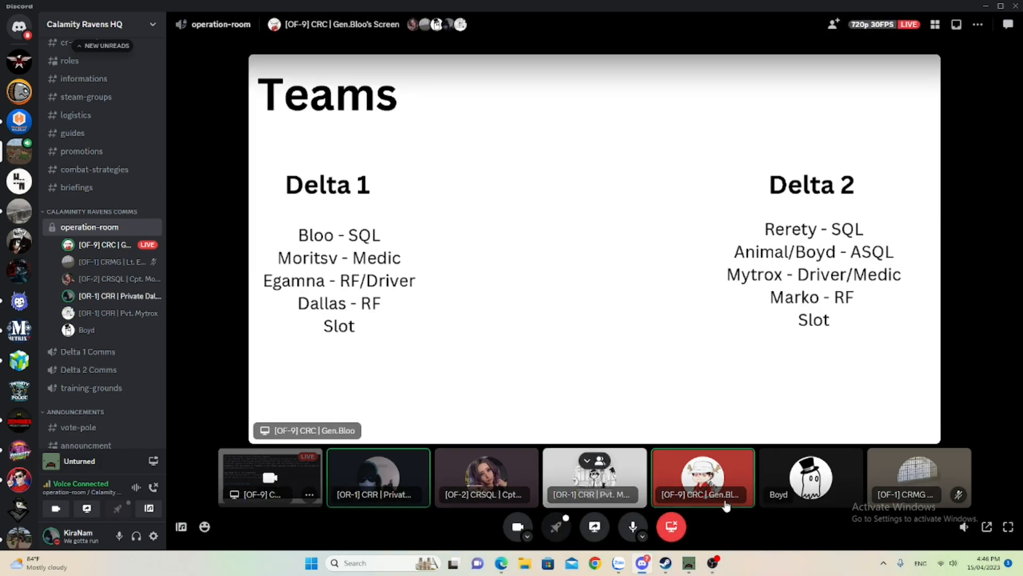
mouse_move(631, 503)
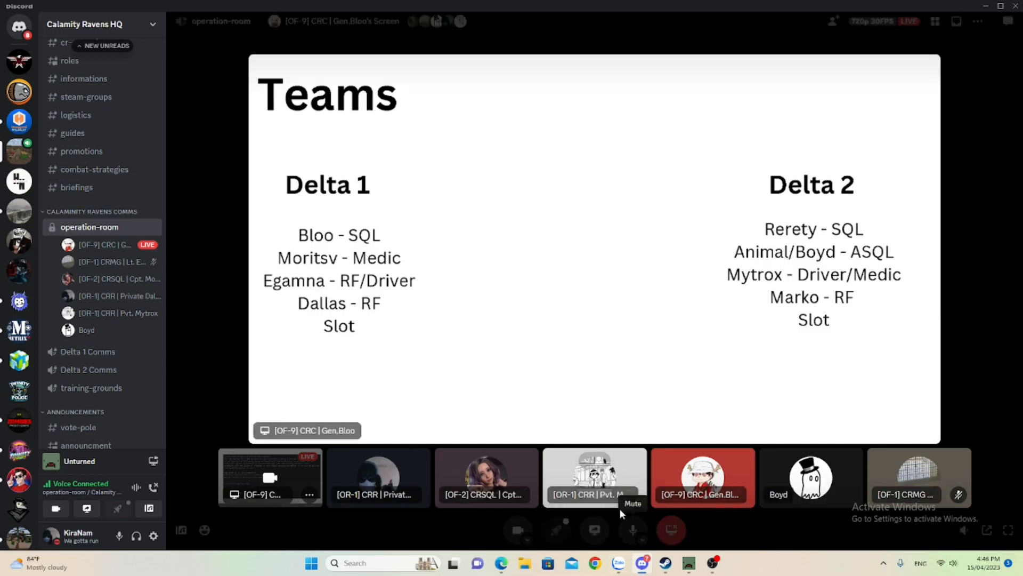